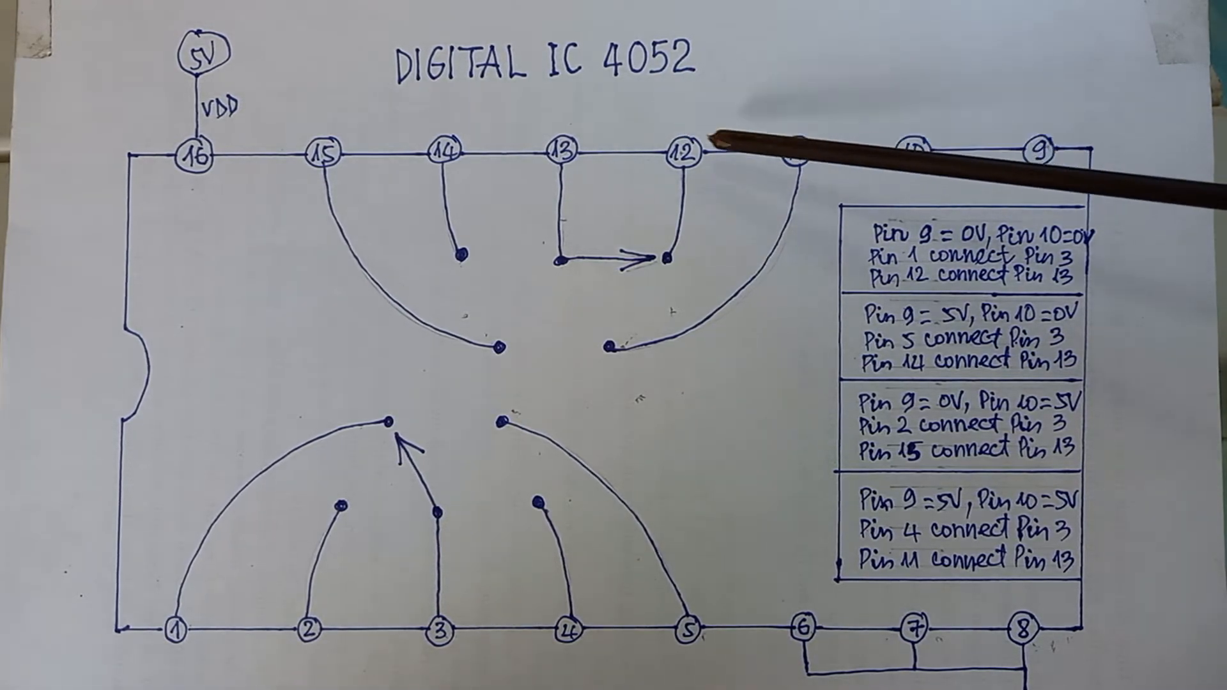
mouse_move(533, 301)
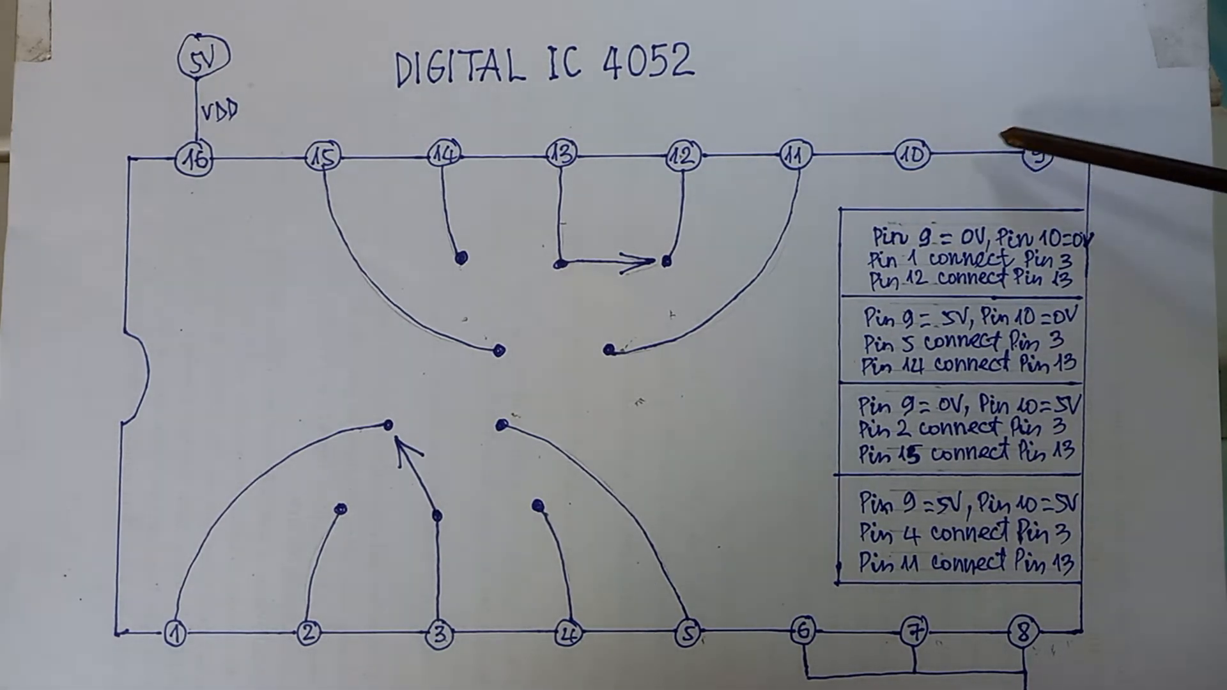
mouse_move(680, 258)
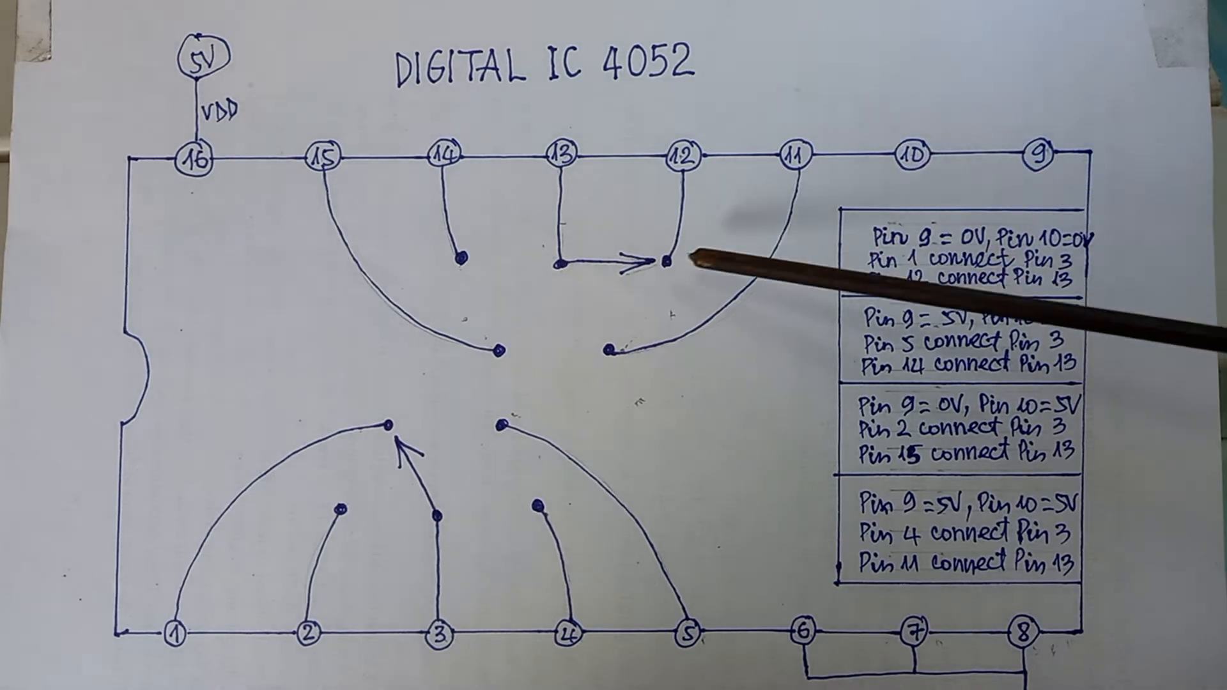
mouse_move(532, 513)
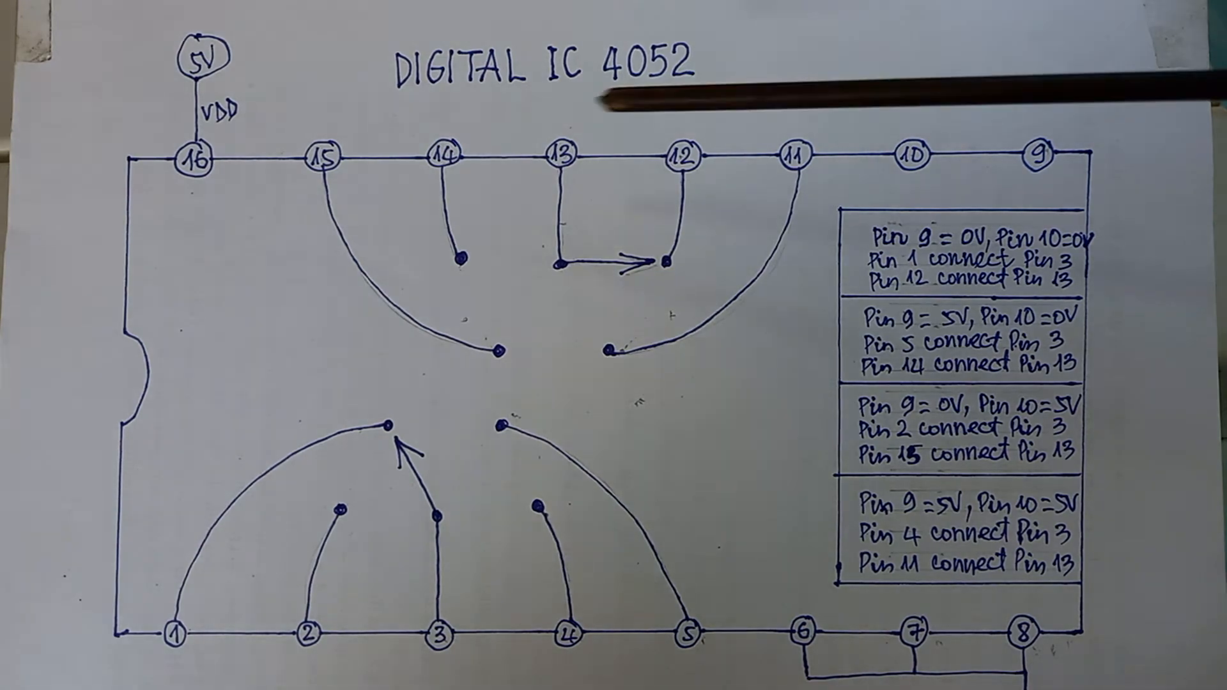
mouse_move(1017, 439)
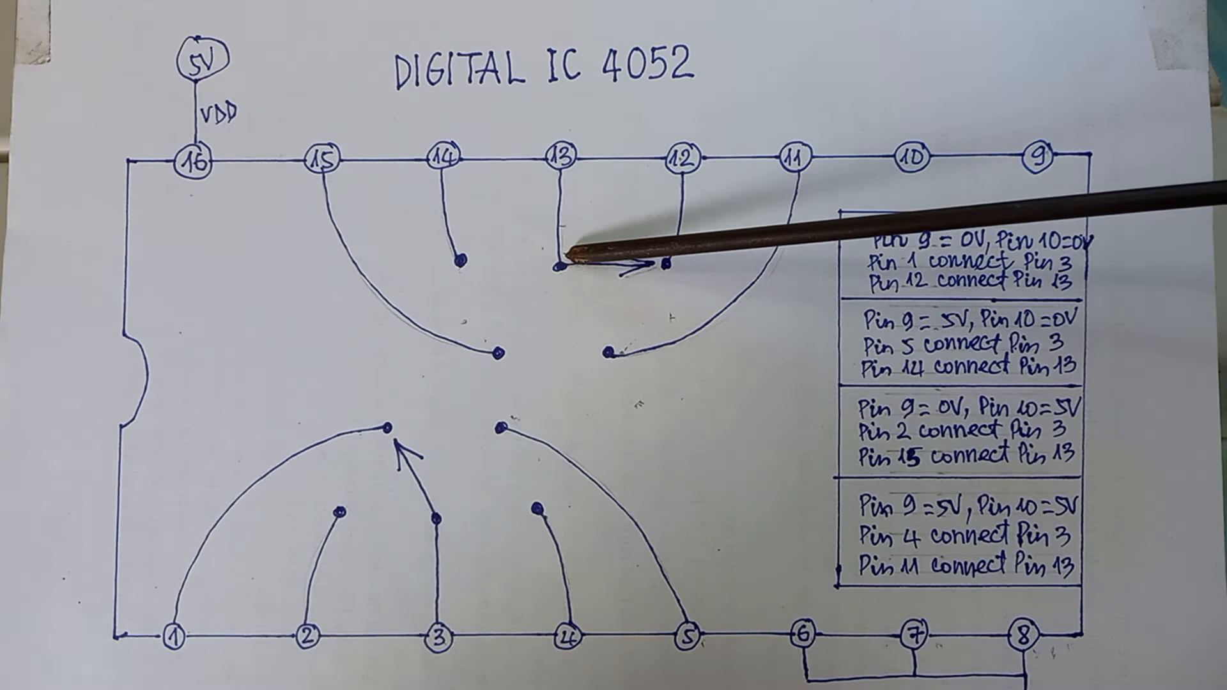
mouse_move(798, 161)
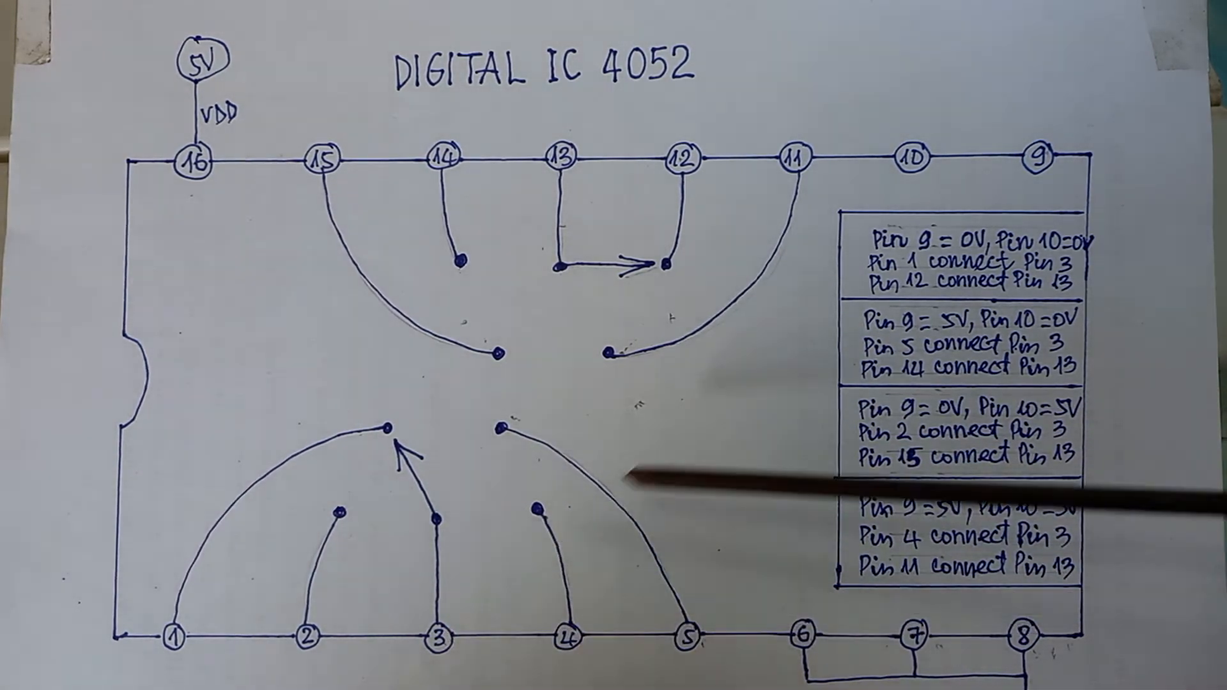
mouse_move(962, 376)
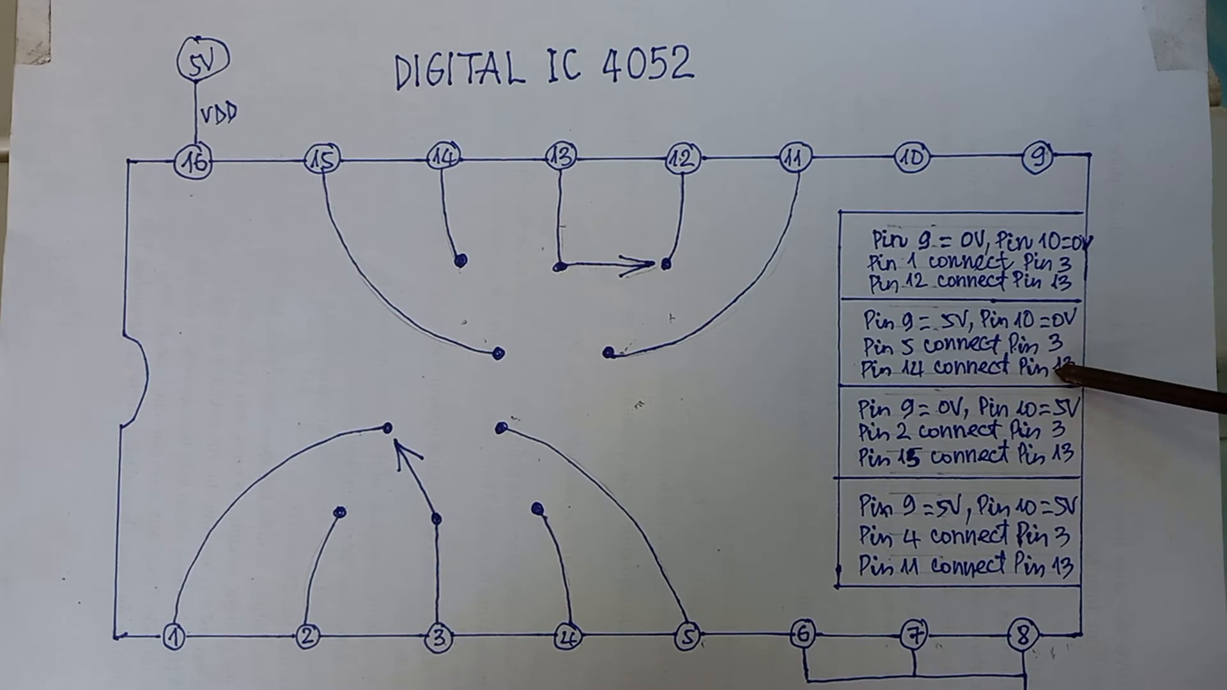
mouse_move(442, 153)
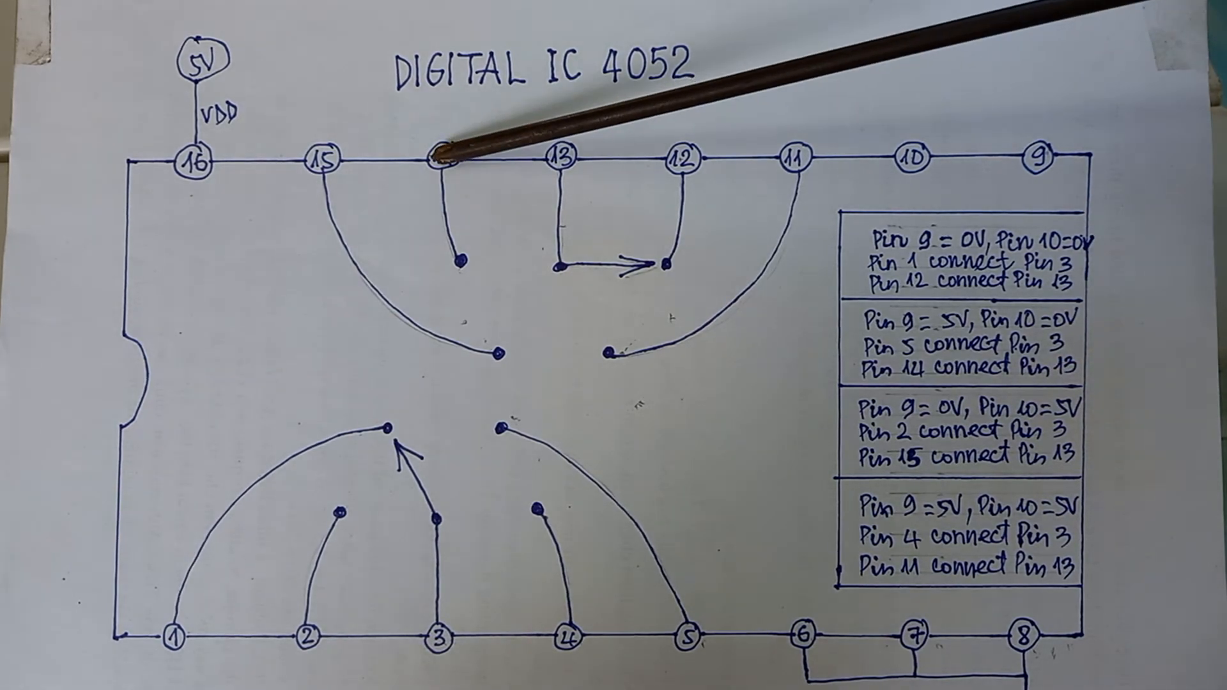